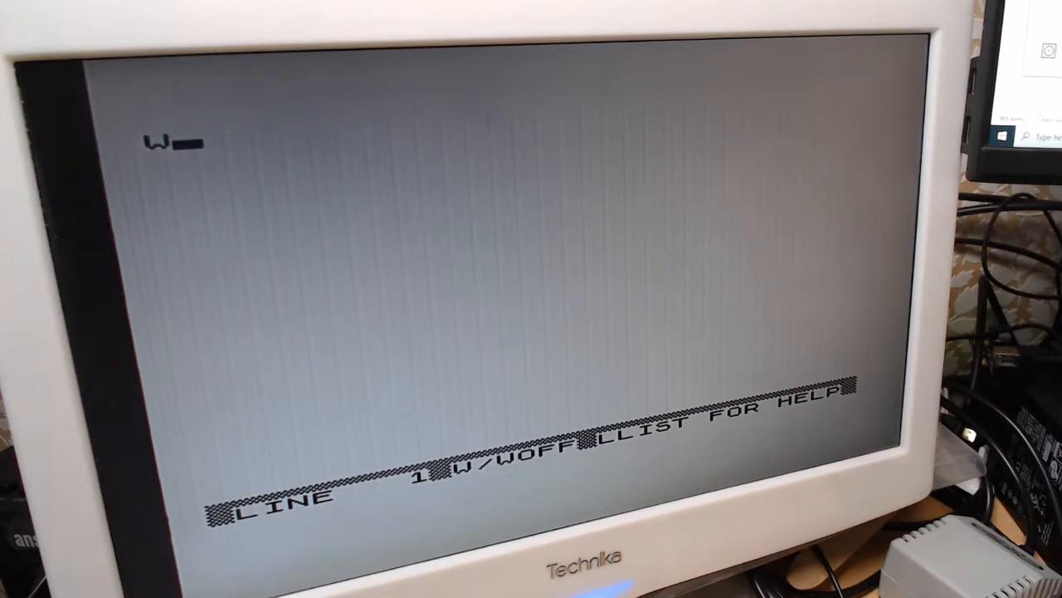
- Enter the title text WORD PROCESING on line 1 (one S still missing)
{"action": "type", "text": "ORD"}
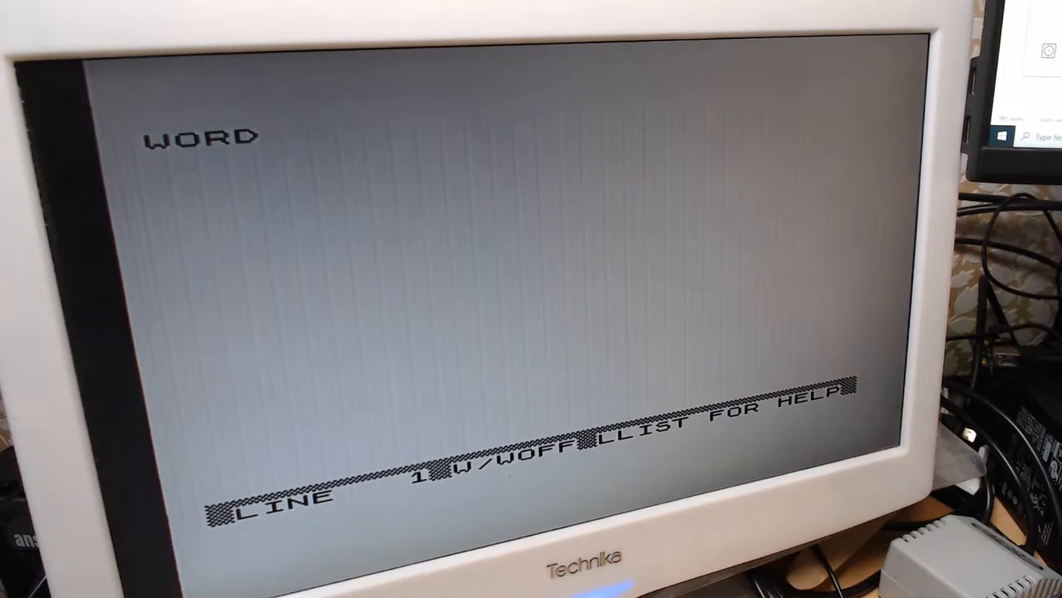
{"action": "type", "text": "PRO"}
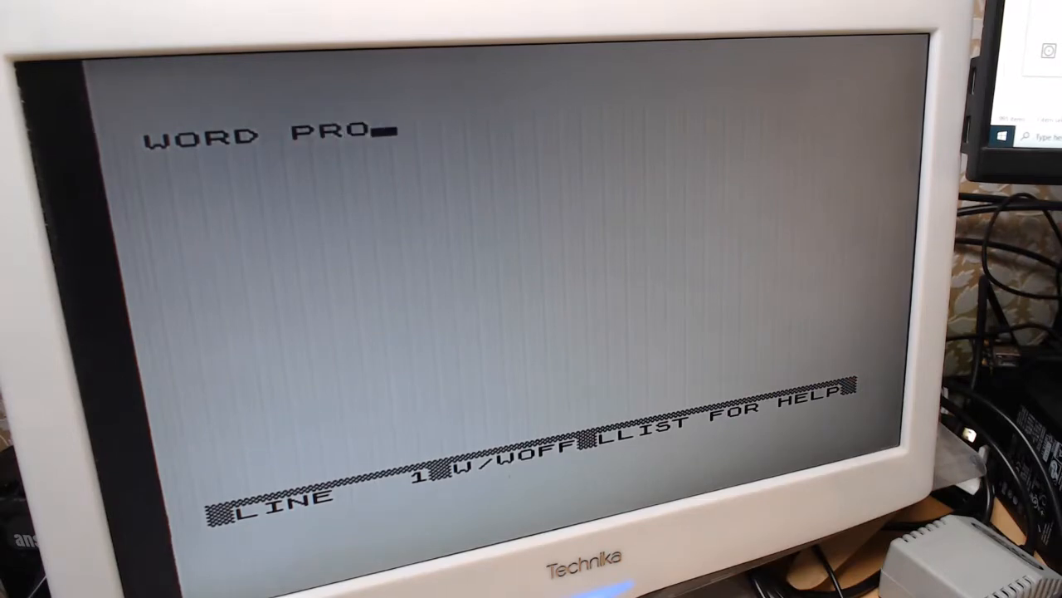
{"action": "type", "text": "CCE"}
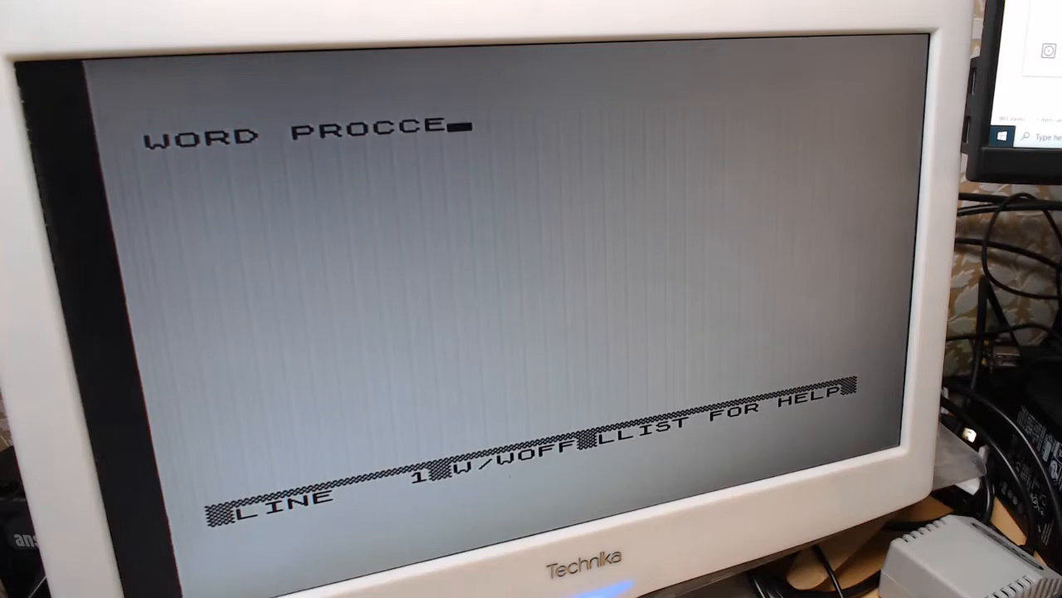
{"action": "type", "text": "SSING"}
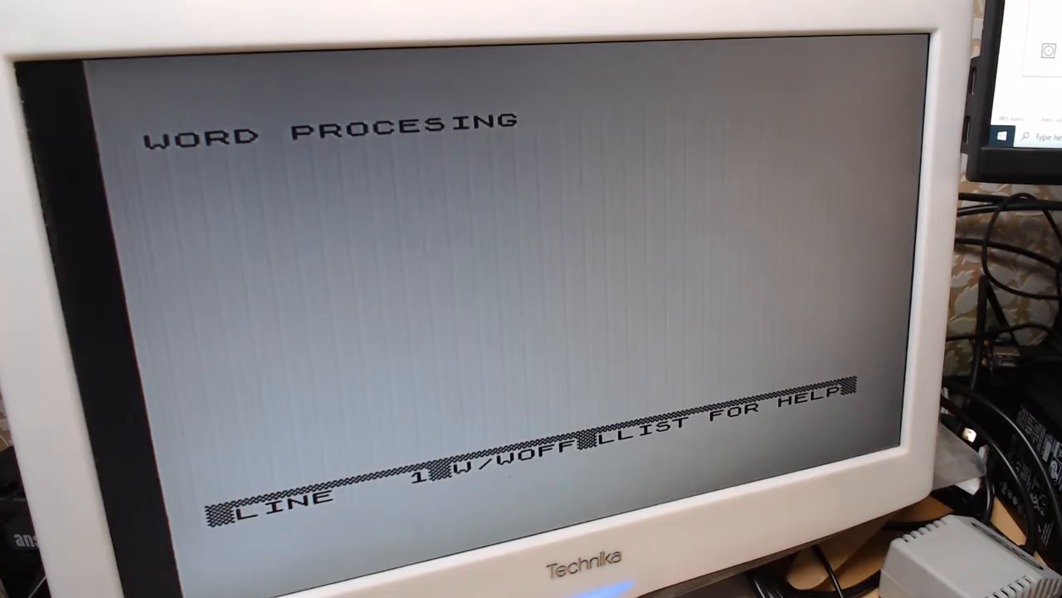
- Insert the missing S so line 1 reads WORD PROCESSING, then continue at the line end
{"action": "key", "text": "backspace"}
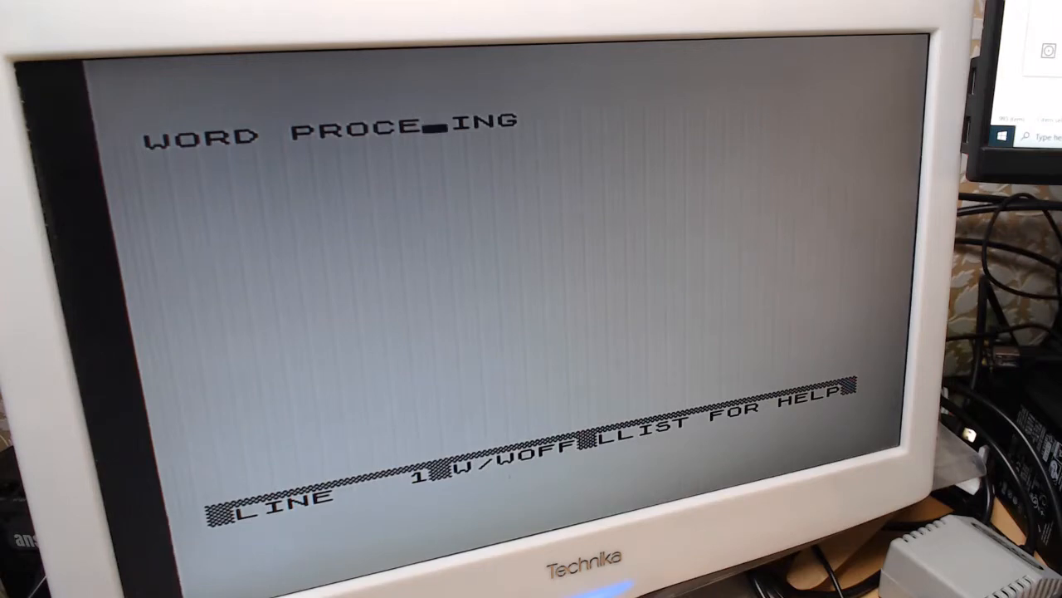
{"action": "type", "text": "S"}
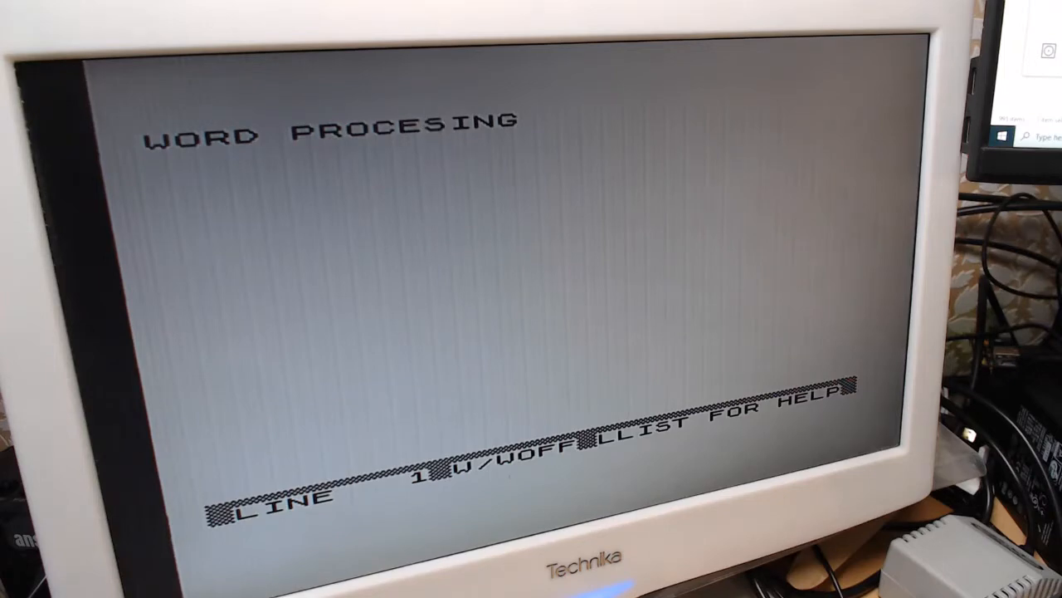
{"action": "key", "text": "Backspace"}
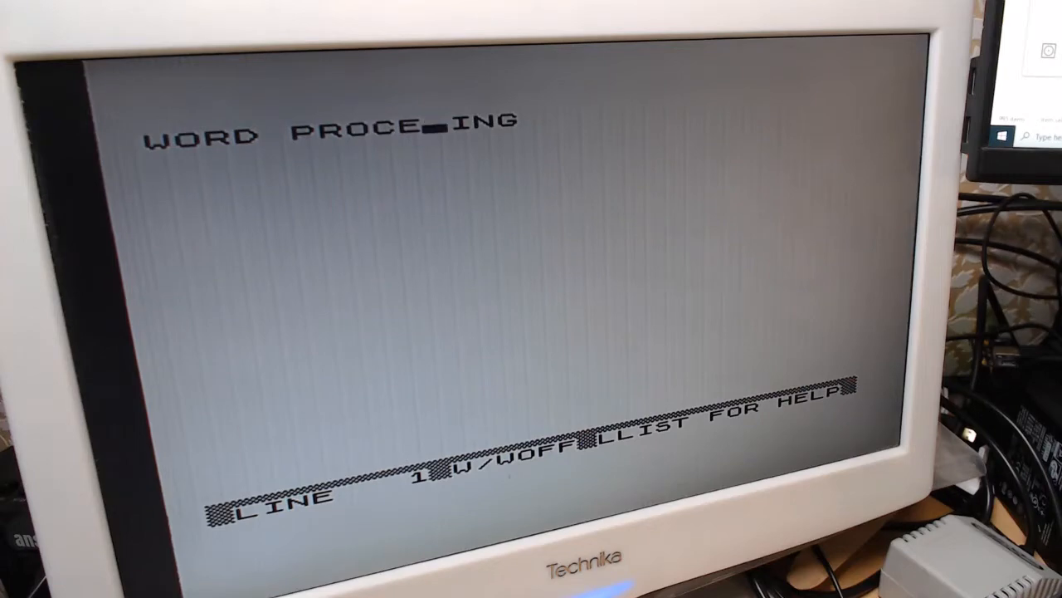
{"action": "type", "text": "SS"}
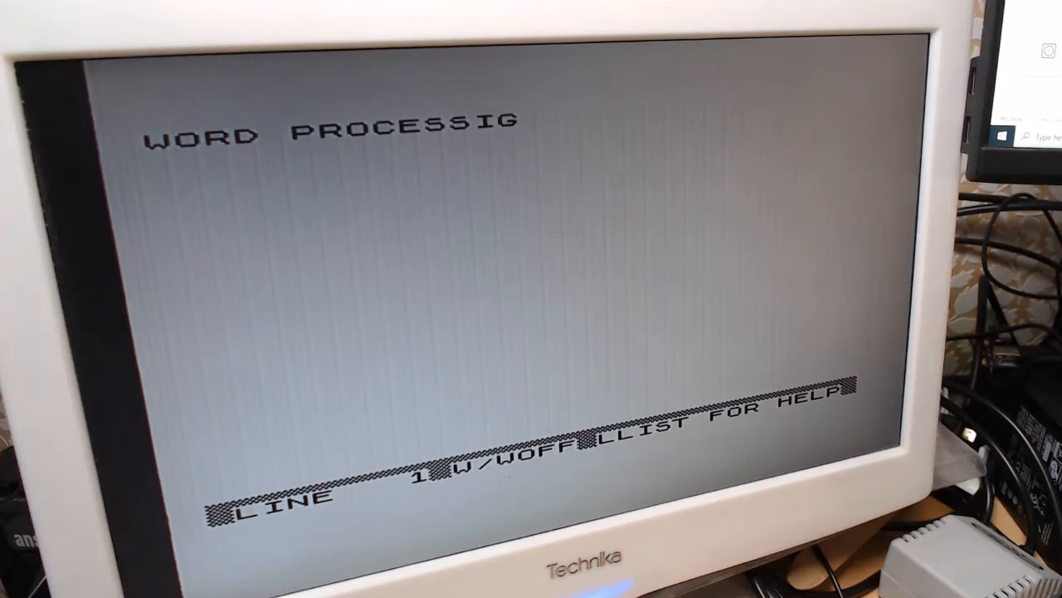
{"action": "type", "text": "N"}
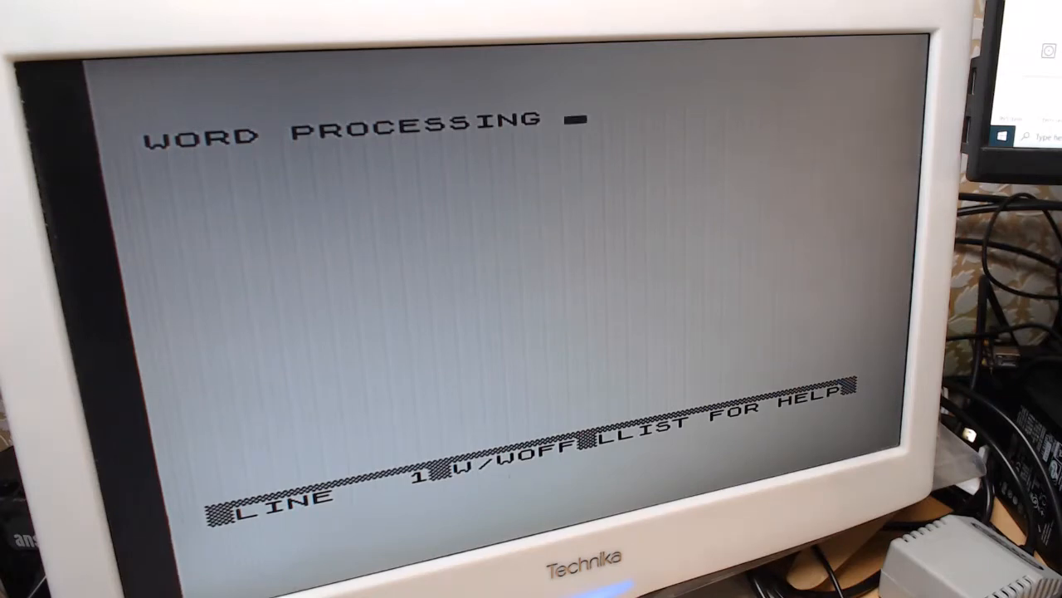
- Extend line 1 with ON A ZX81 so the title reads WORD PROCESSING ON A ZX81
{"action": "type", "text": "ON"}
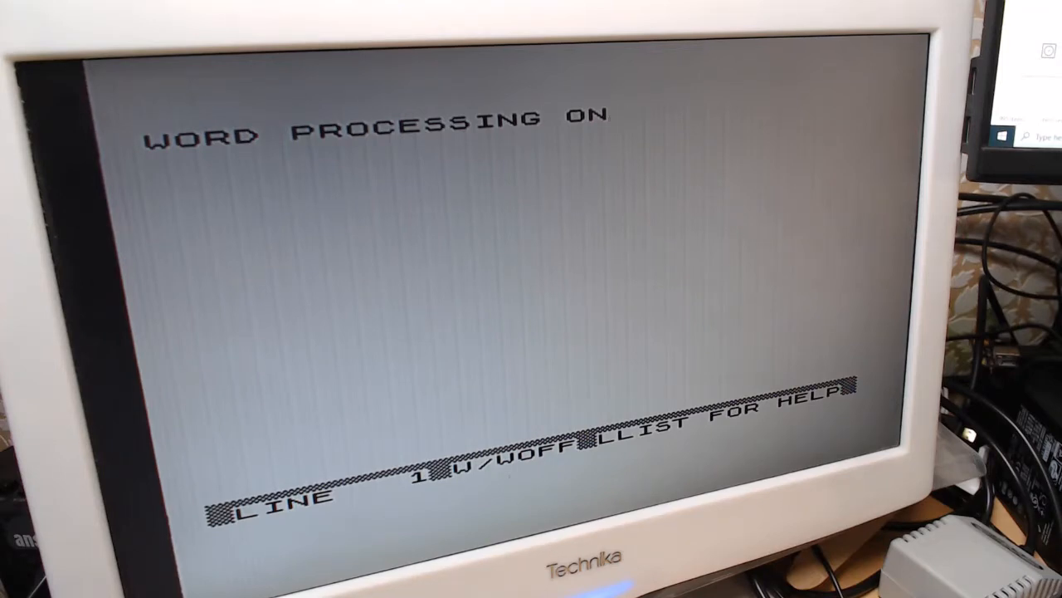
{"action": "type", "text": "A"}
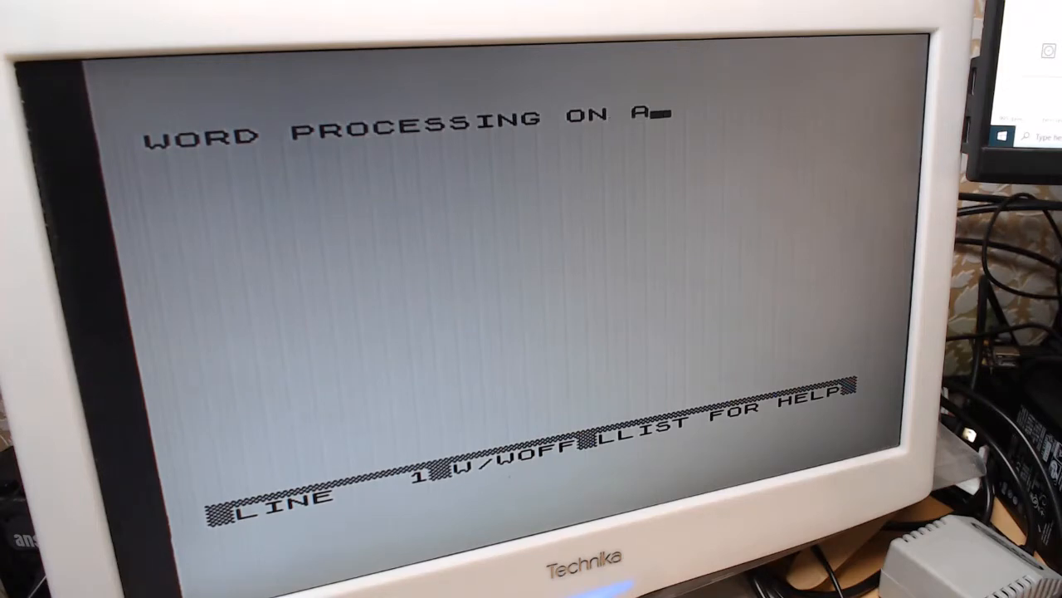
{"action": "type", "text": "ZX8"}
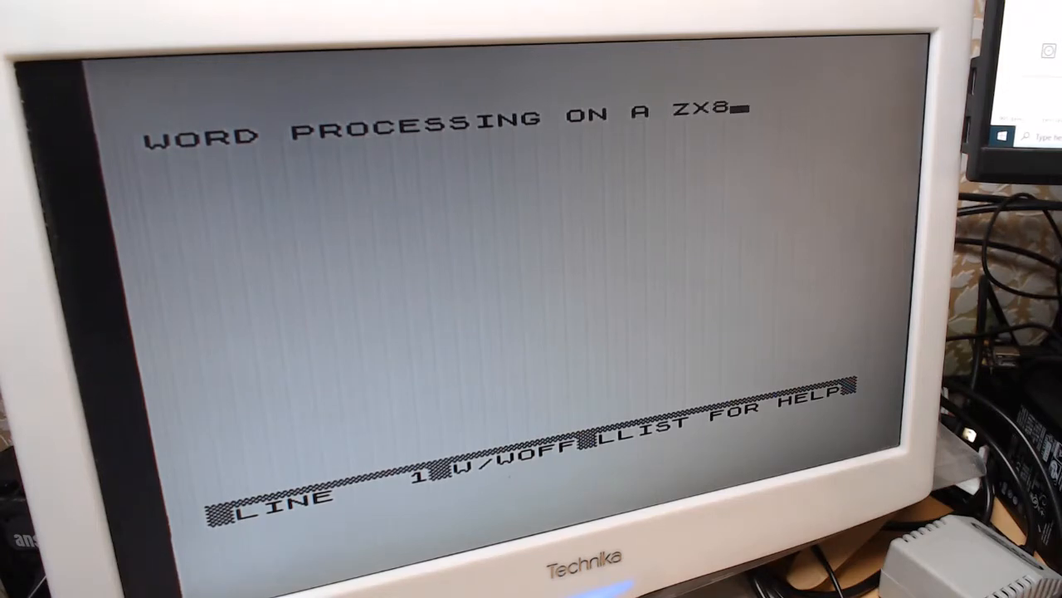
{"action": "type", "text": "1"}
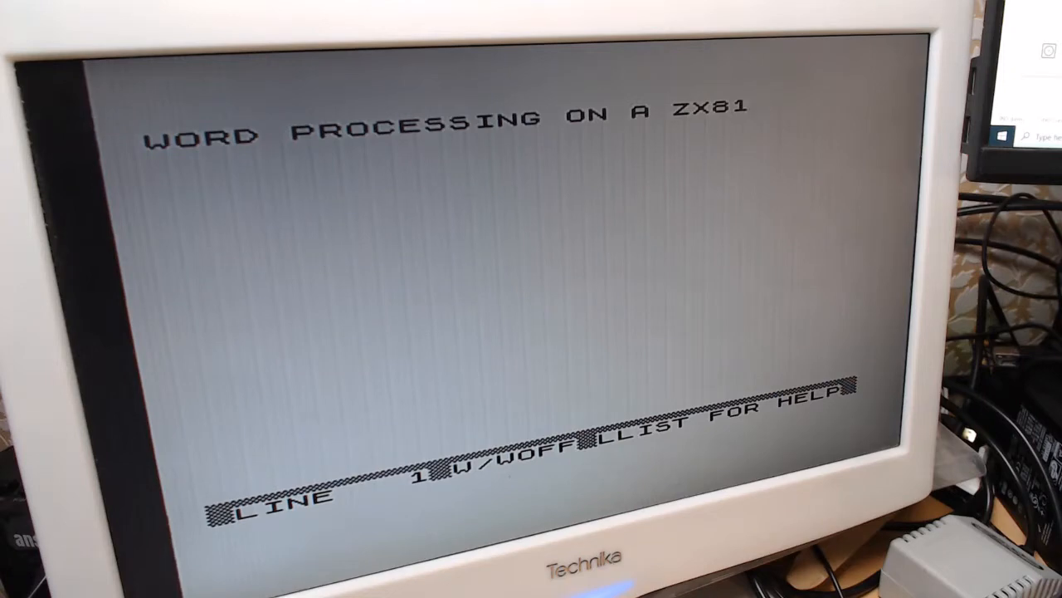
- Centre and underline the title line and move down to line 3
{"action": "key", "text": "enter"}
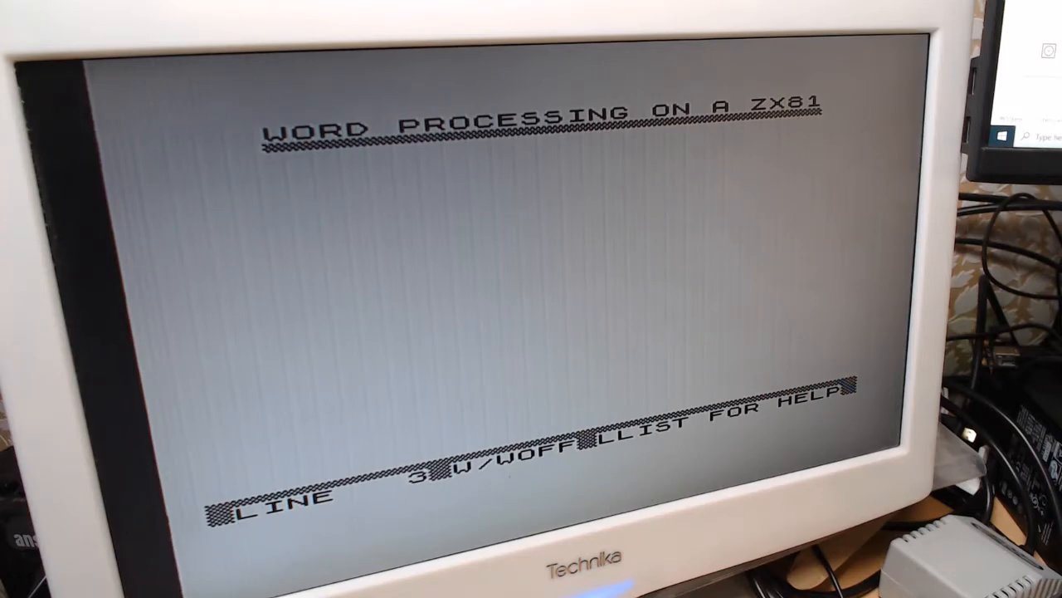
- Start the welcome line beneath the title with HELLO
{"action": "type", "text": "HEL"}
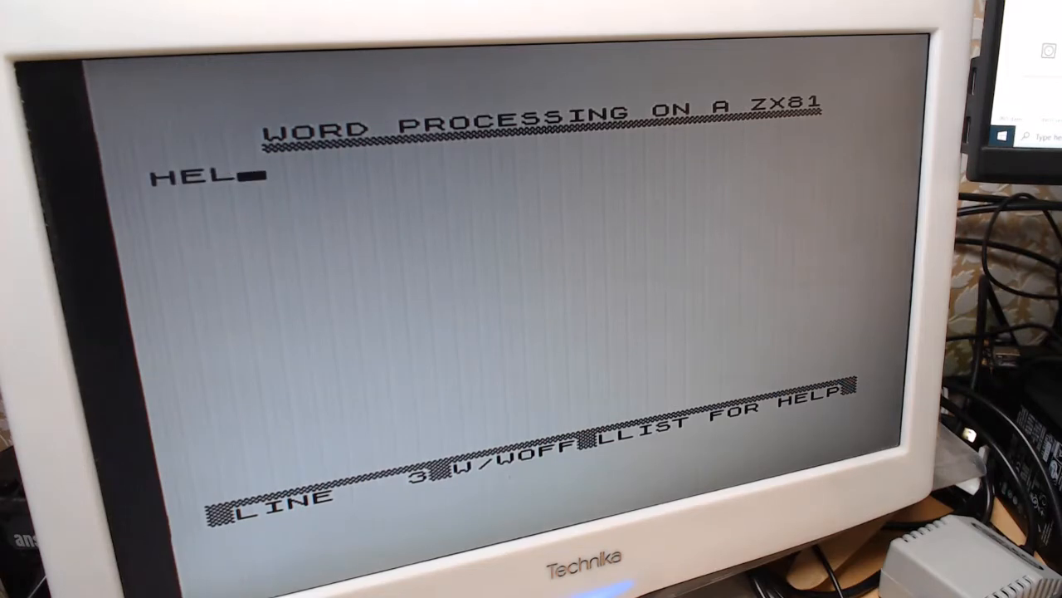
{"action": "type", "text": "LO"}
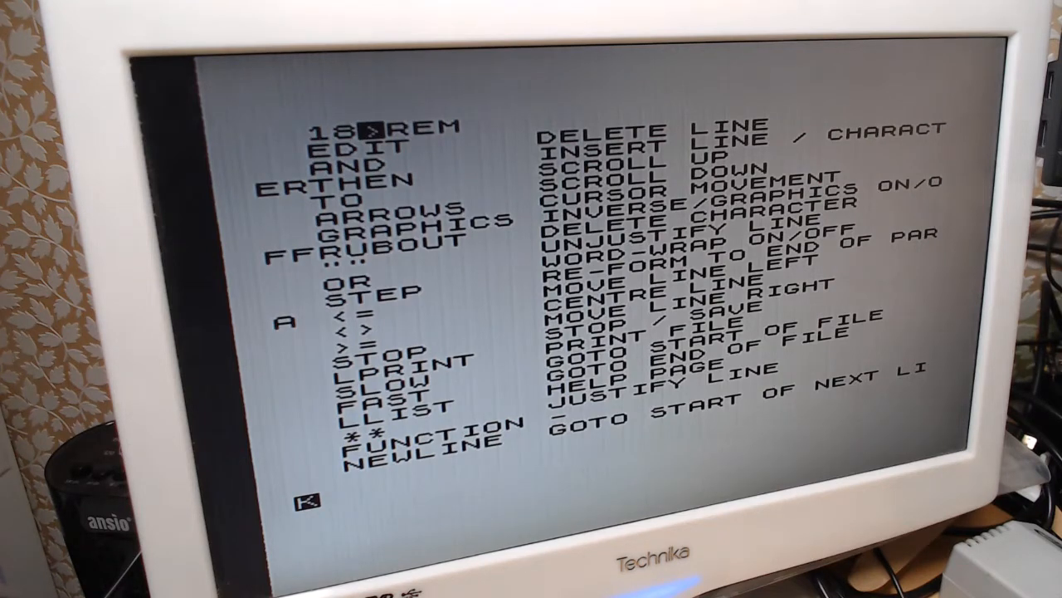
{"action": "type", "text": "RUN"}
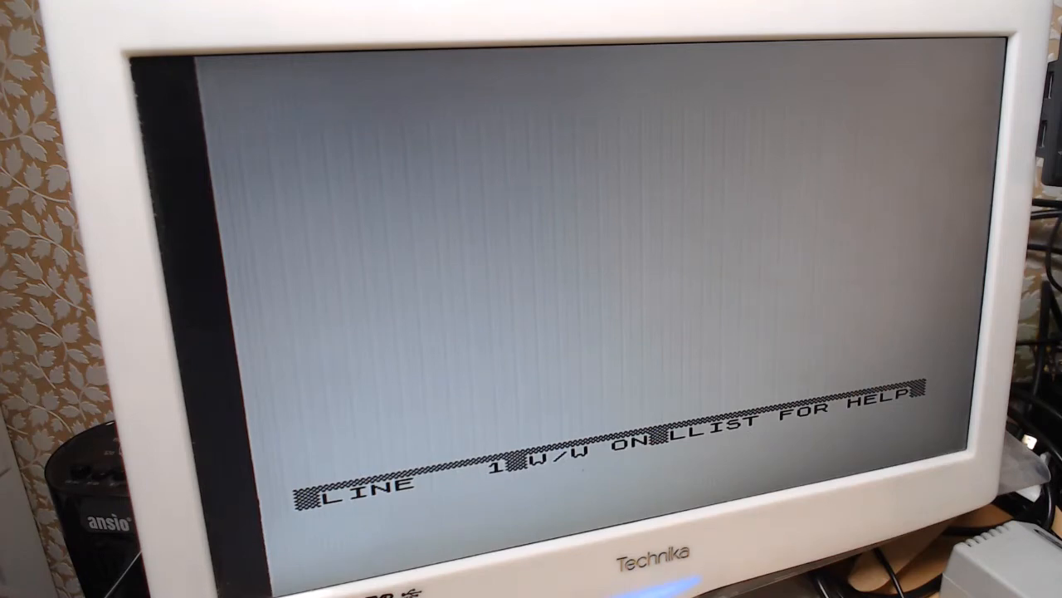
- Enter WORD PROCESSING ON on line 1, fixing the mistyped ending of PROCESSING
{"action": "type", "text": "WO"}
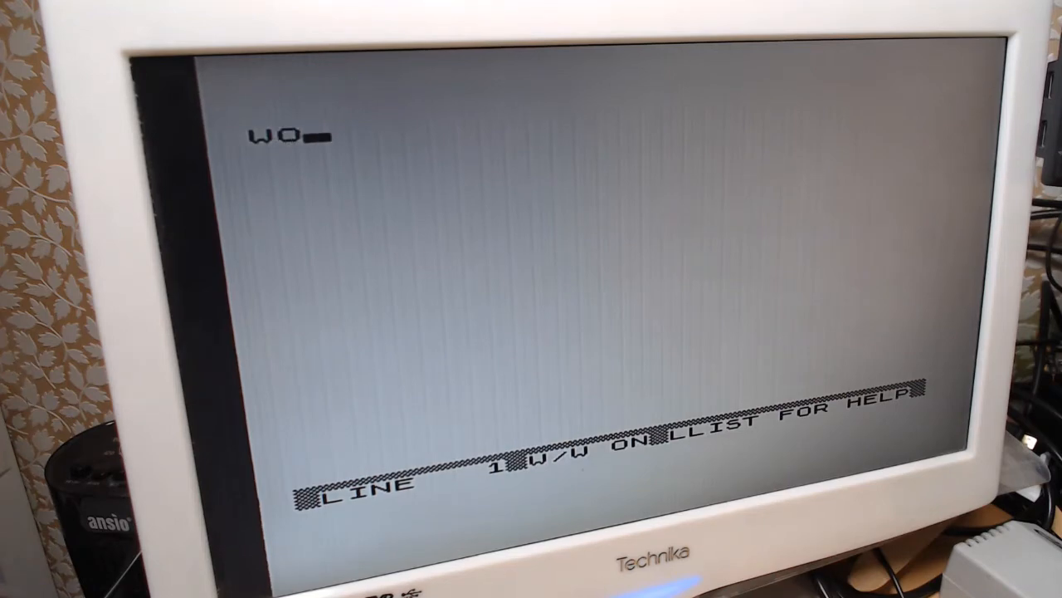
{"action": "type", "text": "RD"}
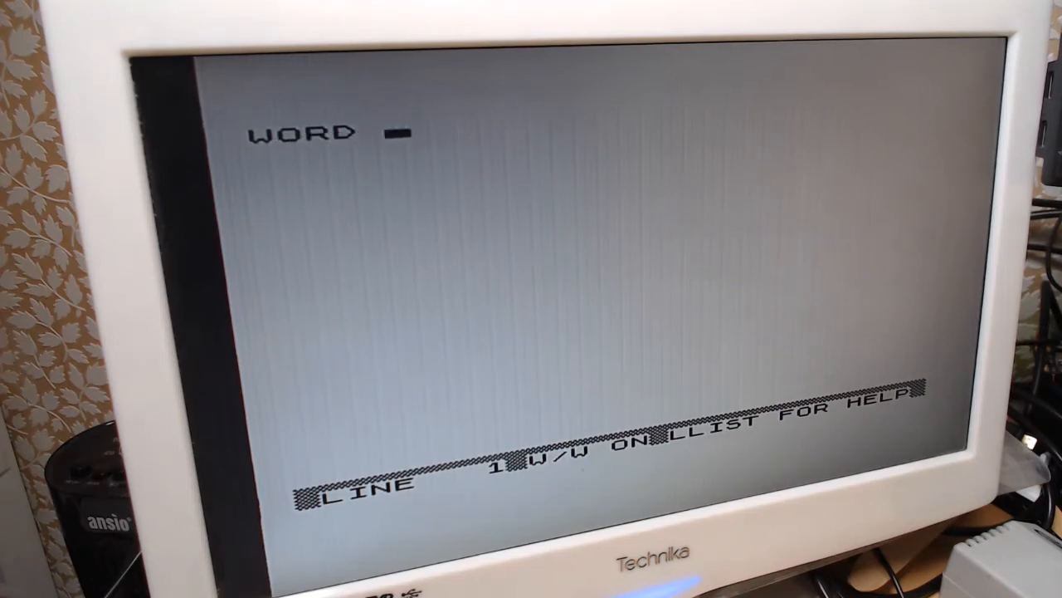
{"action": "type", "text": "PROC"}
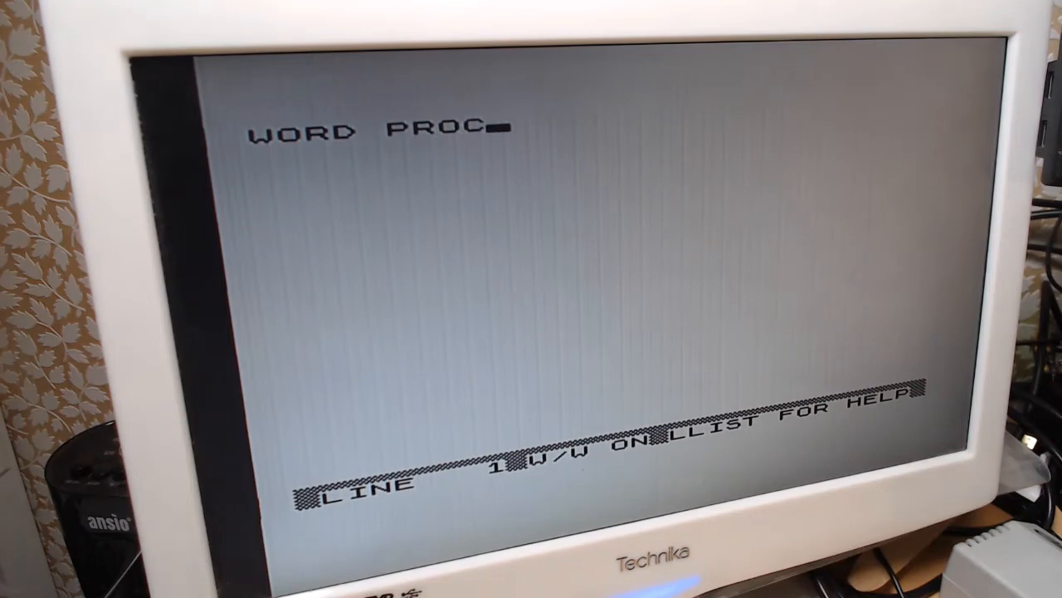
{"action": "type", "text": "ESIN"}
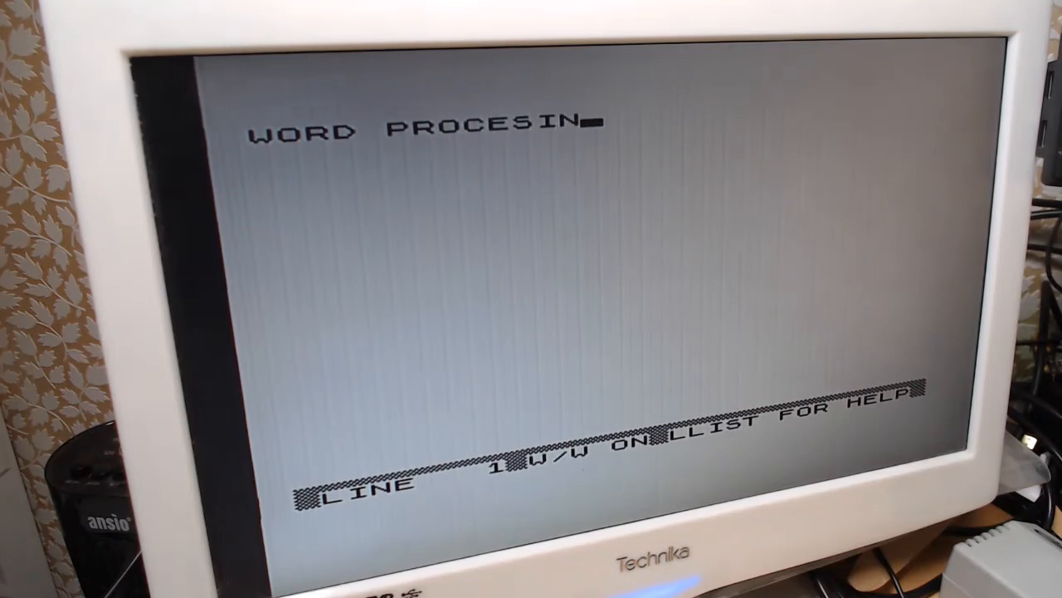
{"action": "key", "text": "backspace"}
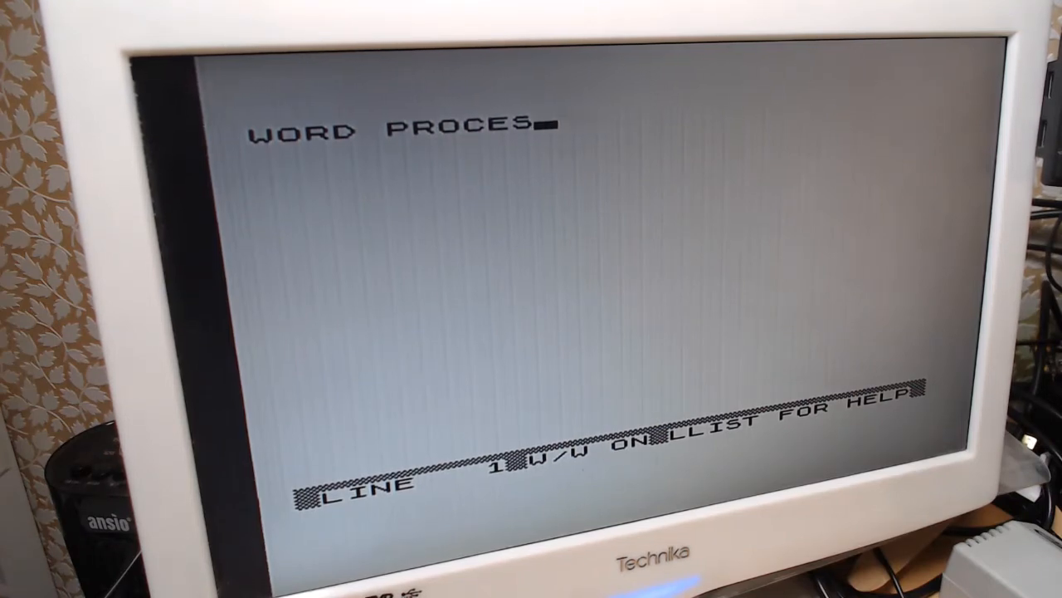
{"action": "type", "text": "SING"}
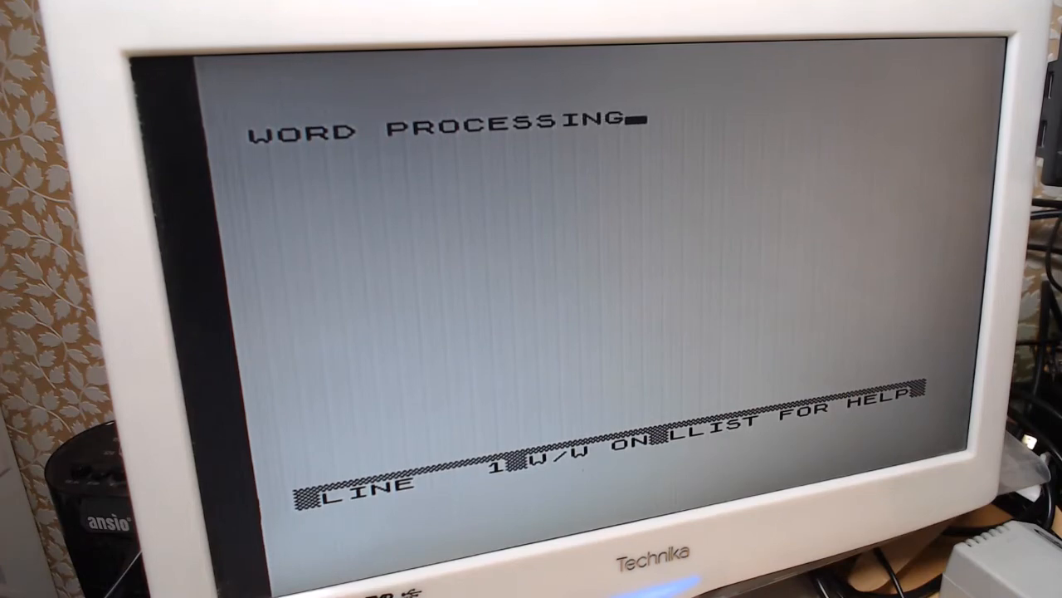
{"action": "type", "text": "ON ZX81"}
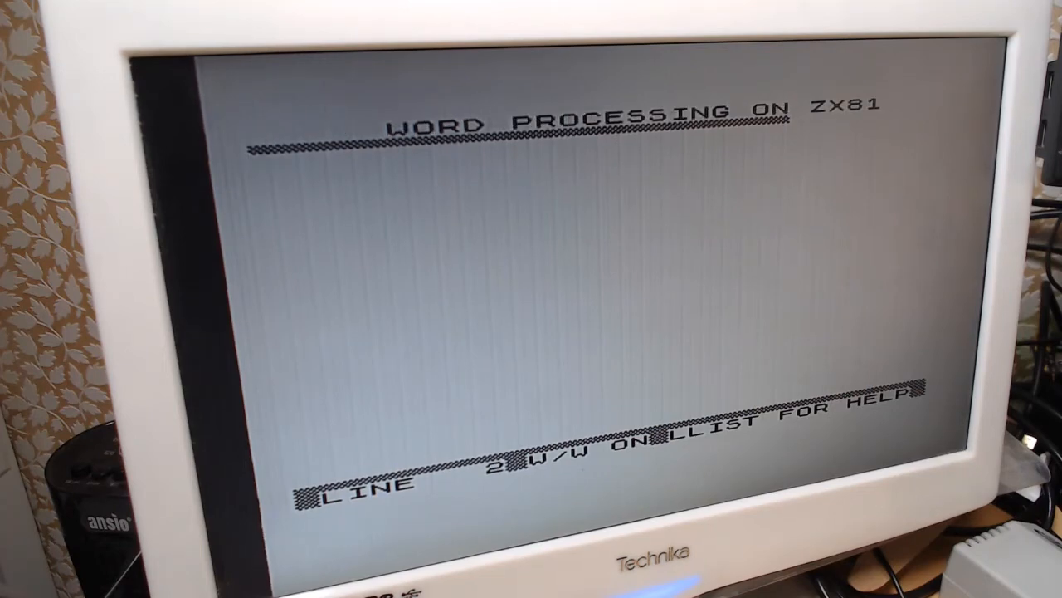
- On a new line beneath the title, enter HELLO AND WELCOME
{"action": "key", "text": "enter"}
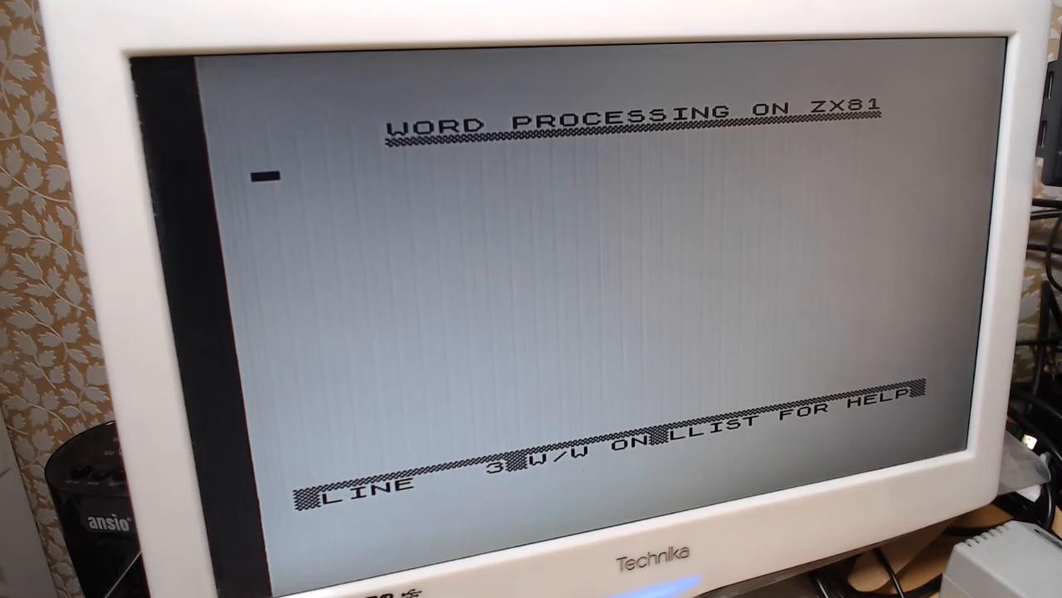
{"action": "type", "text": "HEL"}
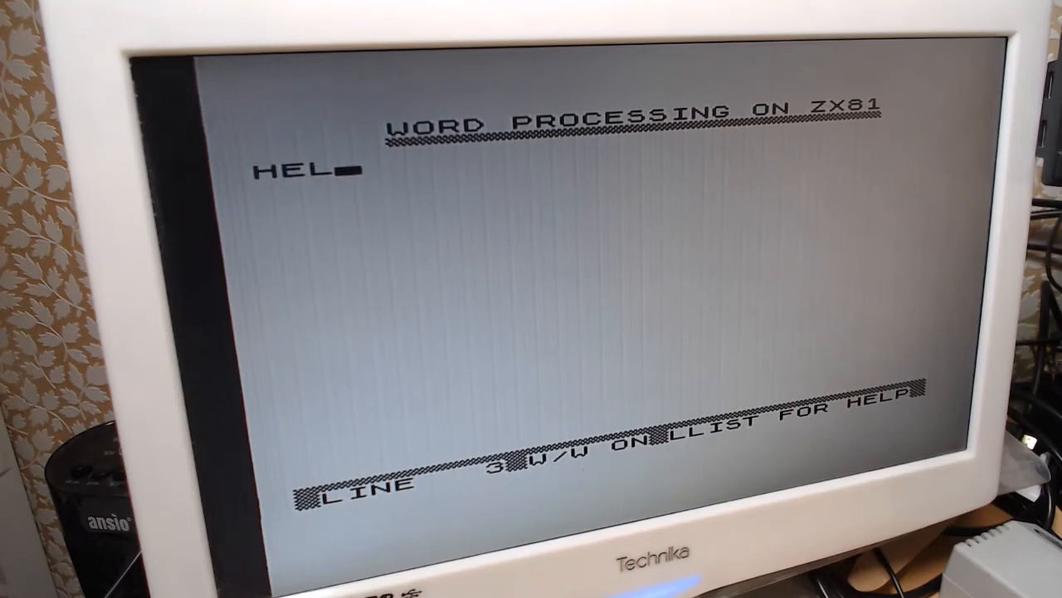
{"action": "type", "text": "LO"}
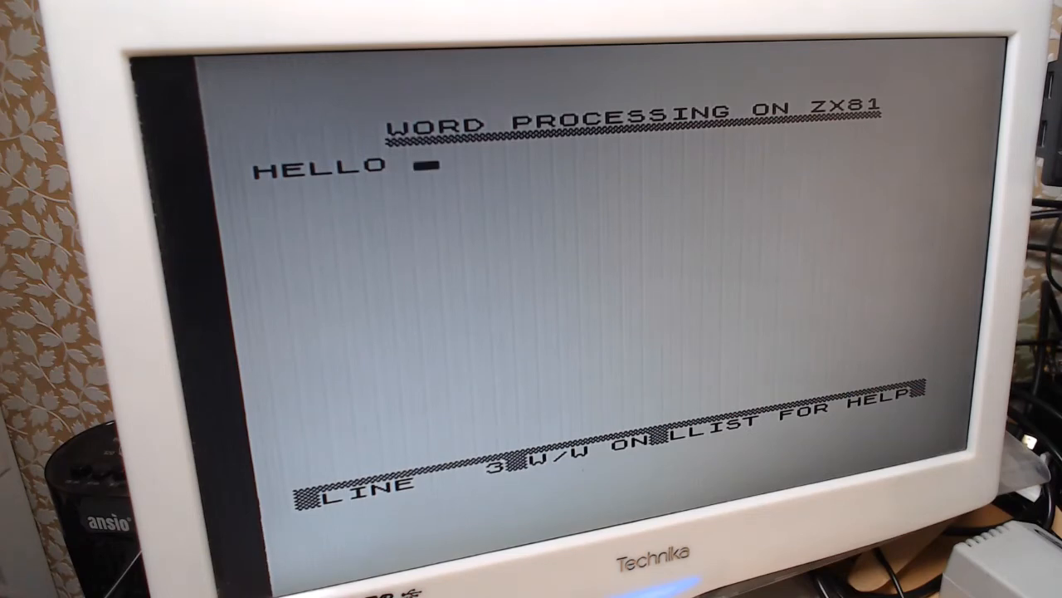
{"action": "type", "text": "AND"}
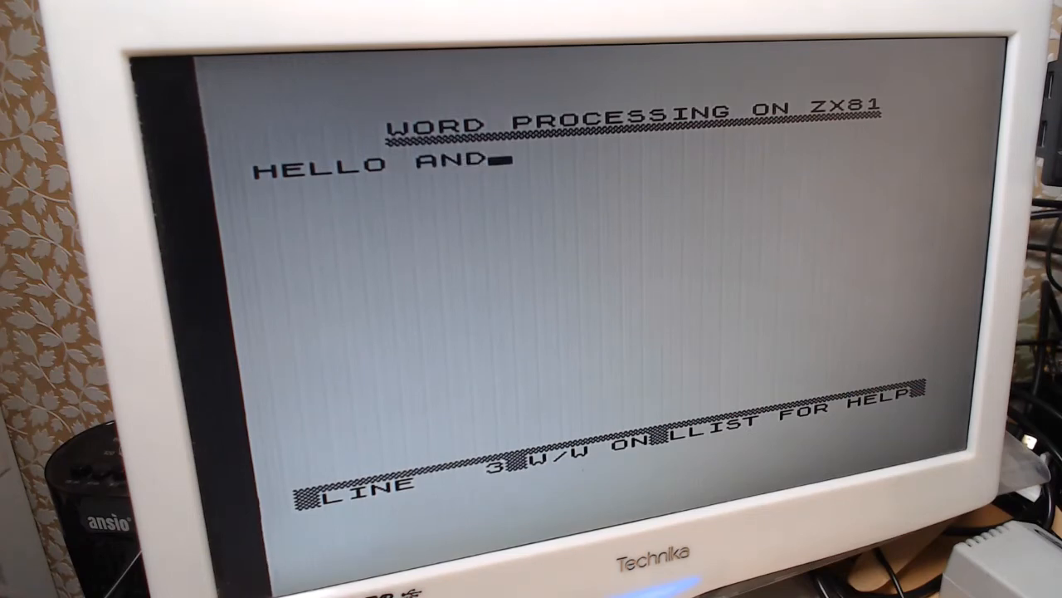
{"action": "type", "text": "WE"}
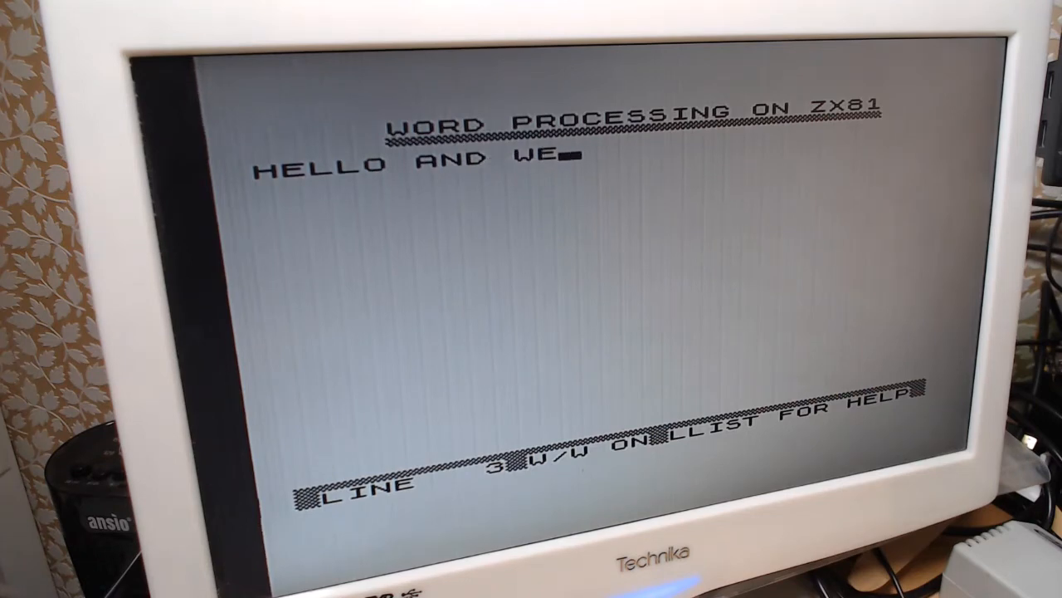
{"action": "type", "text": "LCME"}
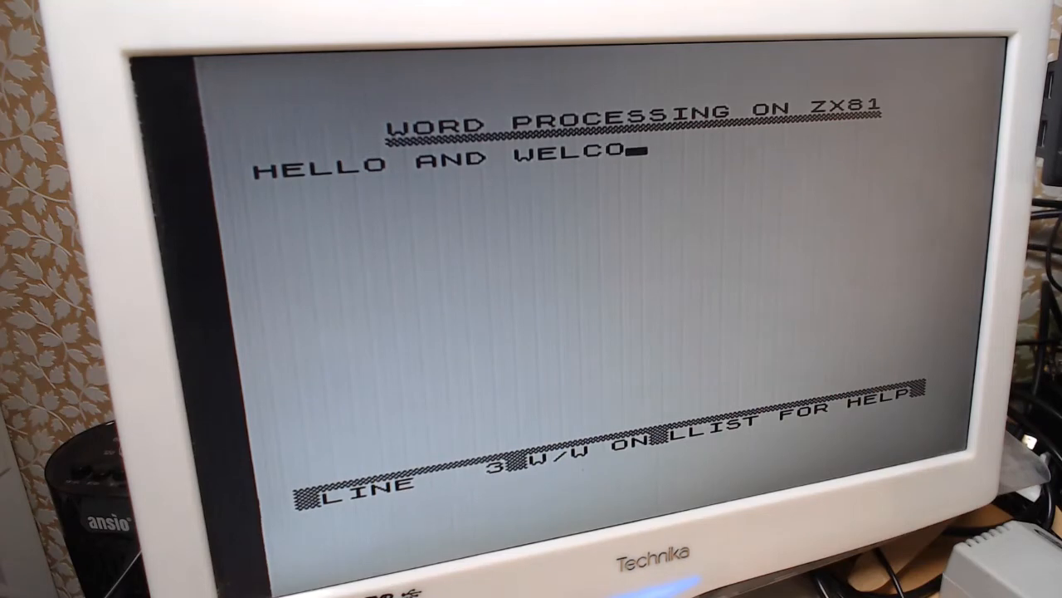
{"action": "type", "text": "ME BA"}
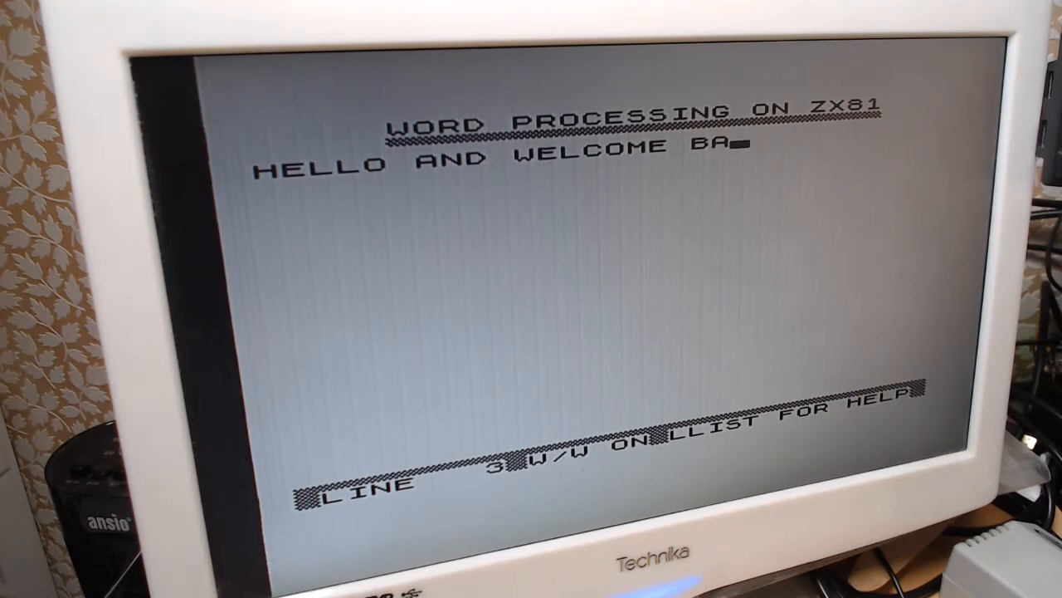
- Finish the sentence BACK TO BYTE FOREVER. and end the line
{"action": "type", "text": "CK"}
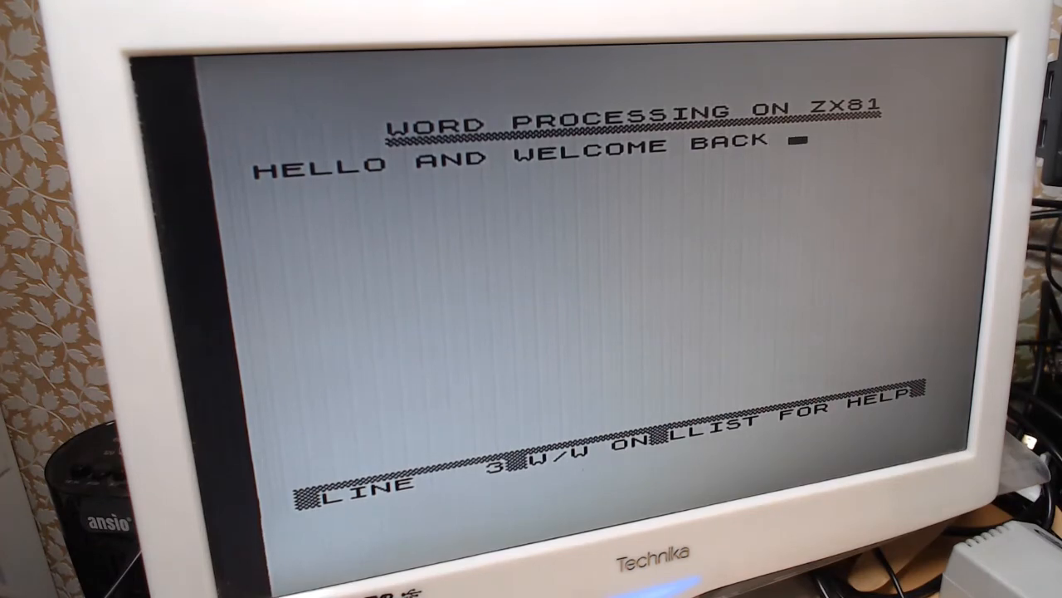
{"action": "type", "text": "TO"}
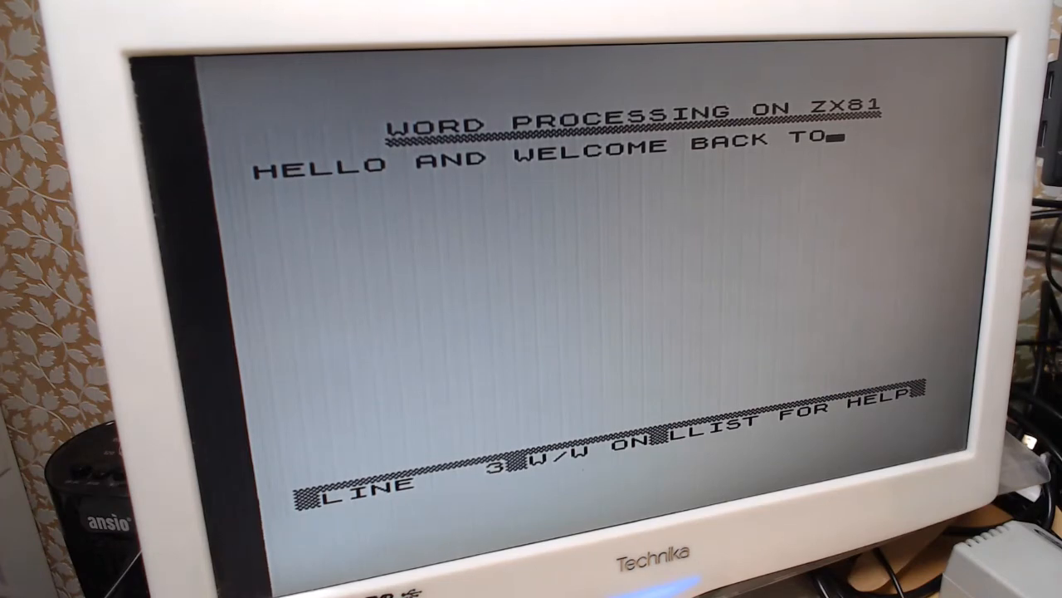
{"action": "type", "text": "BYTE"}
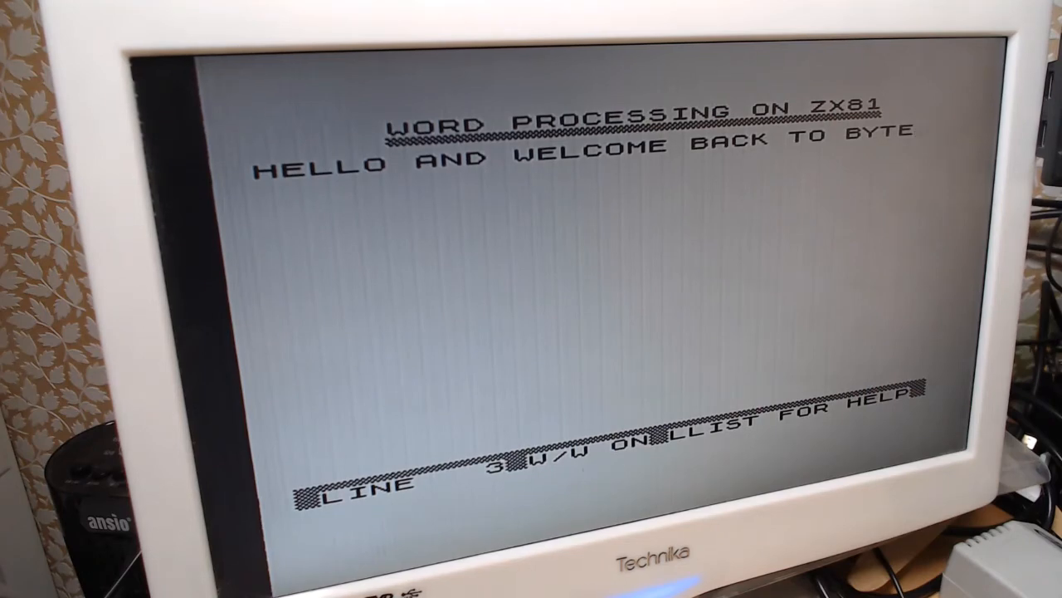
{"action": "type", "text": "FOREV"}
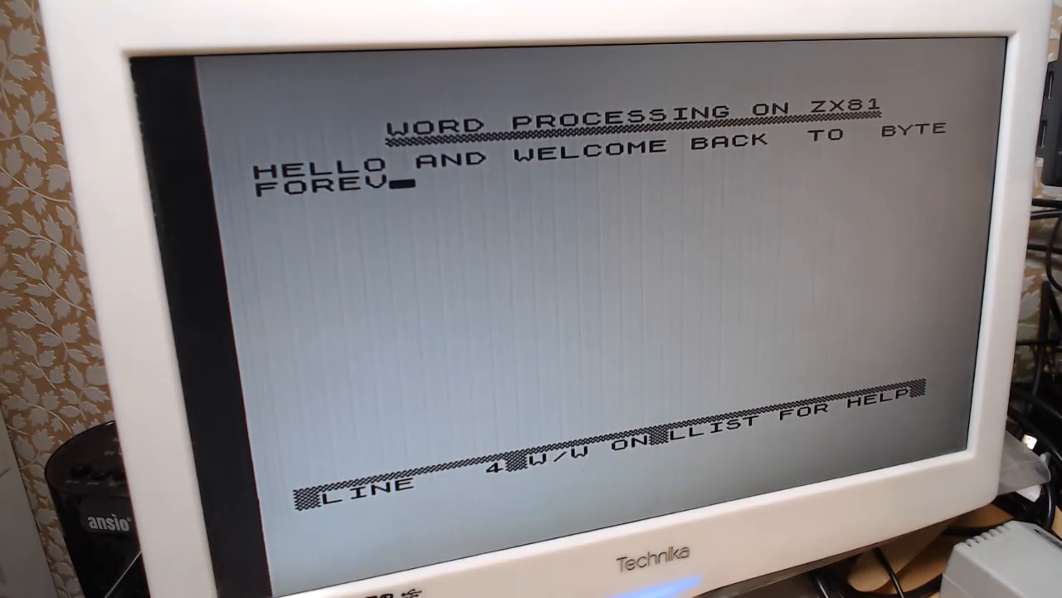
{"action": "type", "text": "ER."}
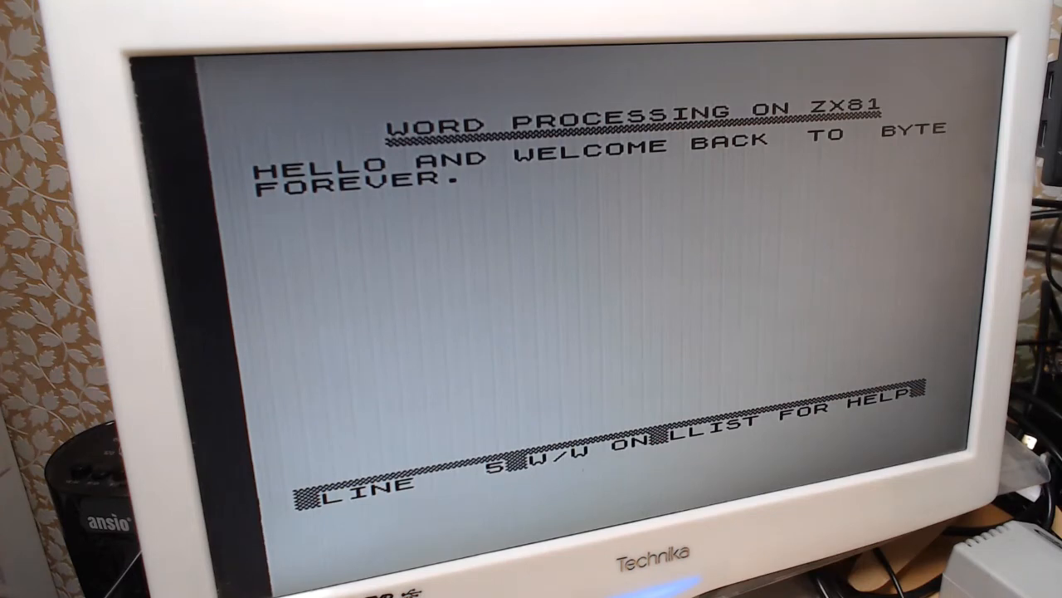
{"action": "key", "text": "Enter"}
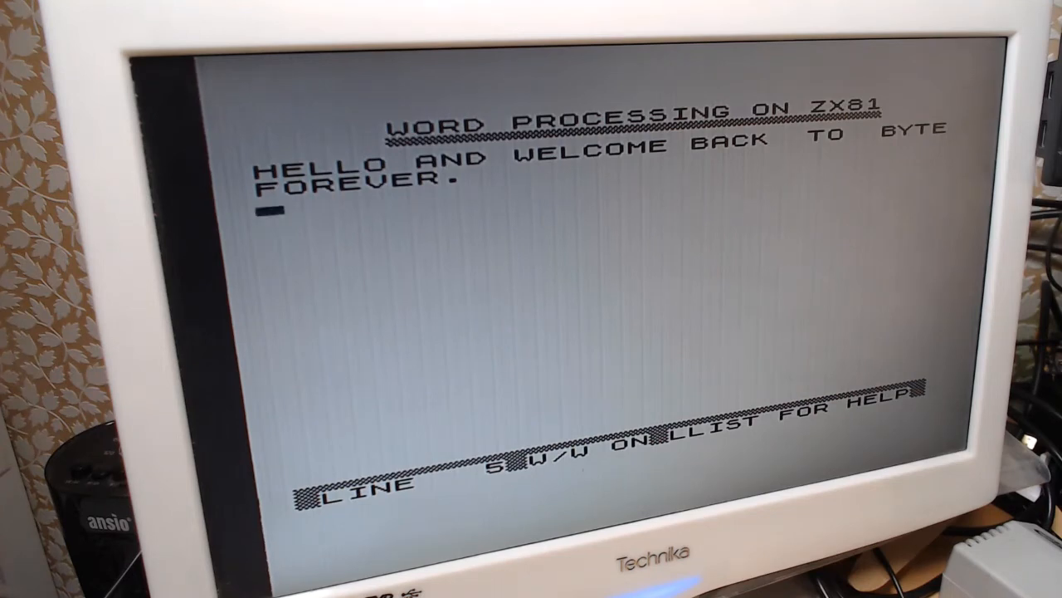